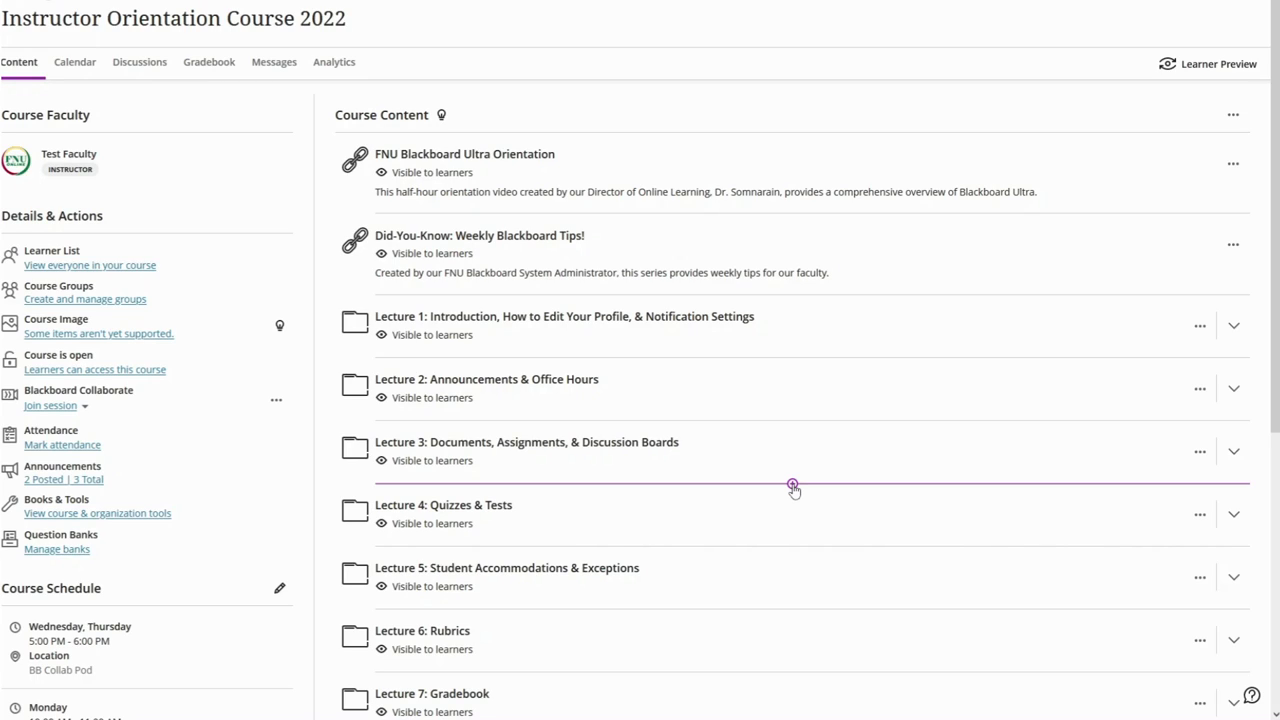
Step: Bring up the Create Item list for adding content between Lecture 3 and Lecture 4
{"action": "left_click", "coordinate": [792, 484]}
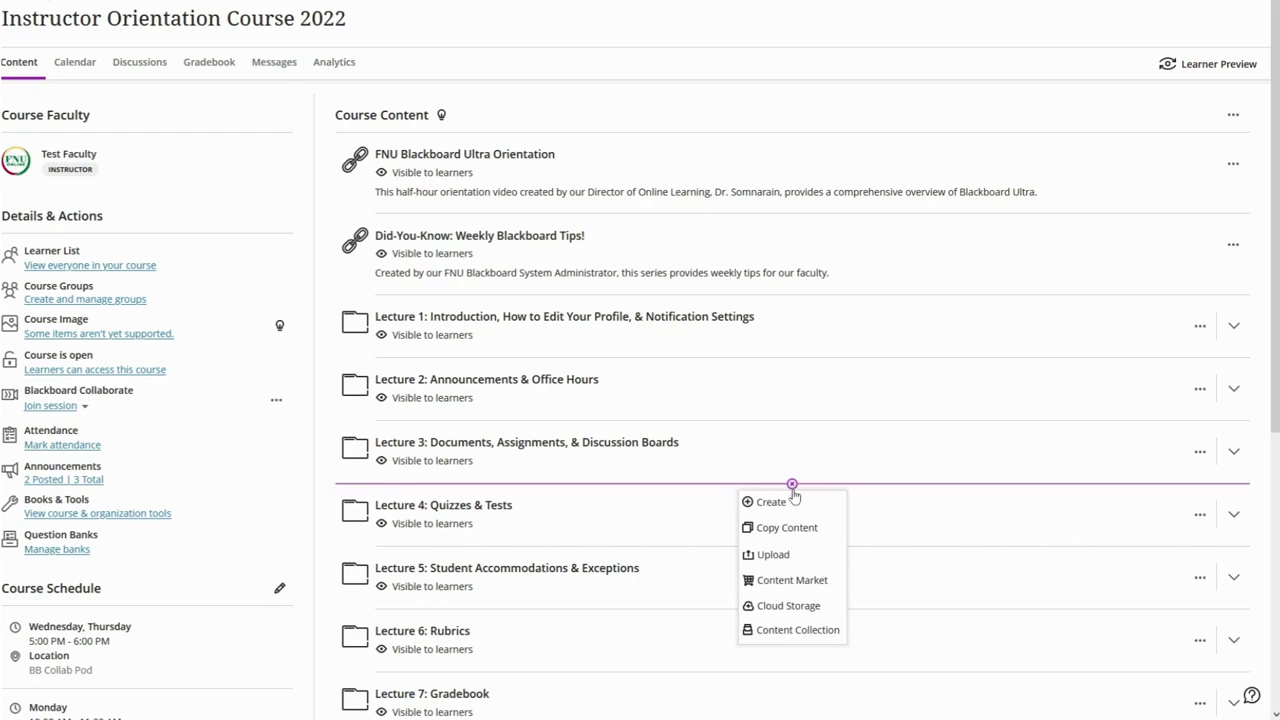
{"action": "left_click", "coordinate": [772, 500]}
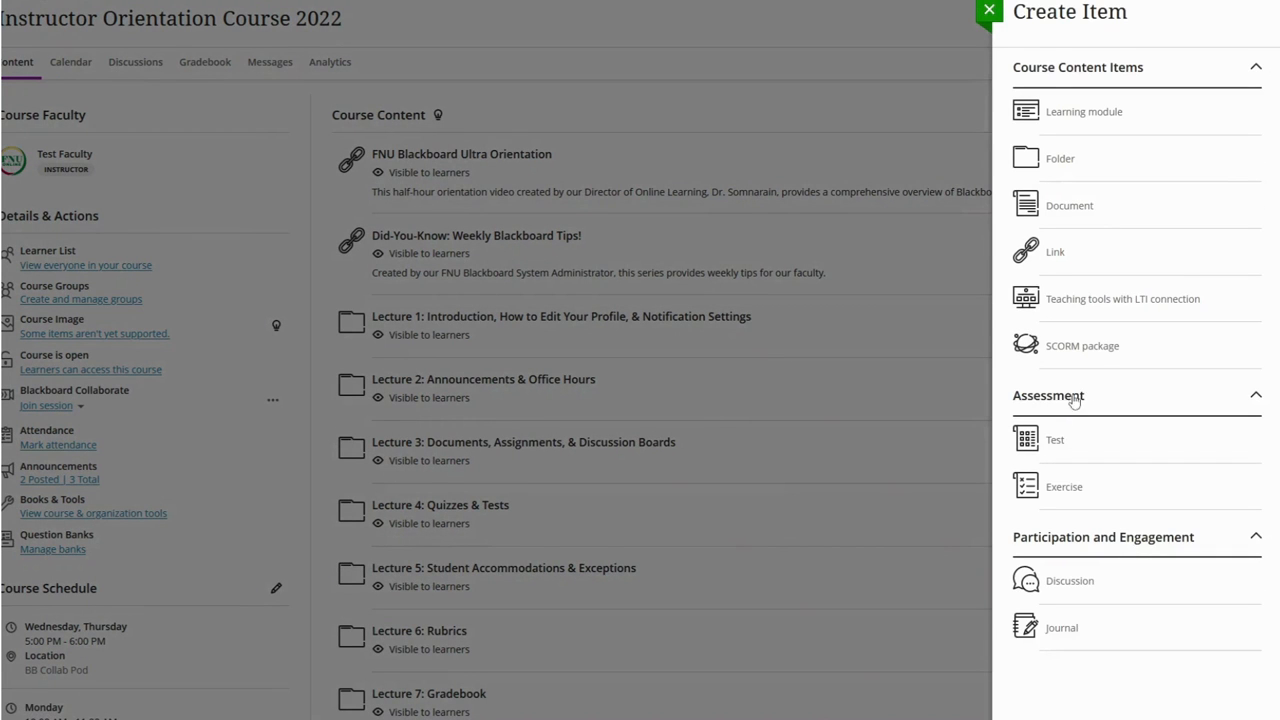
Step: Create a new blank Document titled 'New Document 2/22/22', hidden from learners
{"action": "left_click", "coordinate": [1068, 204]}
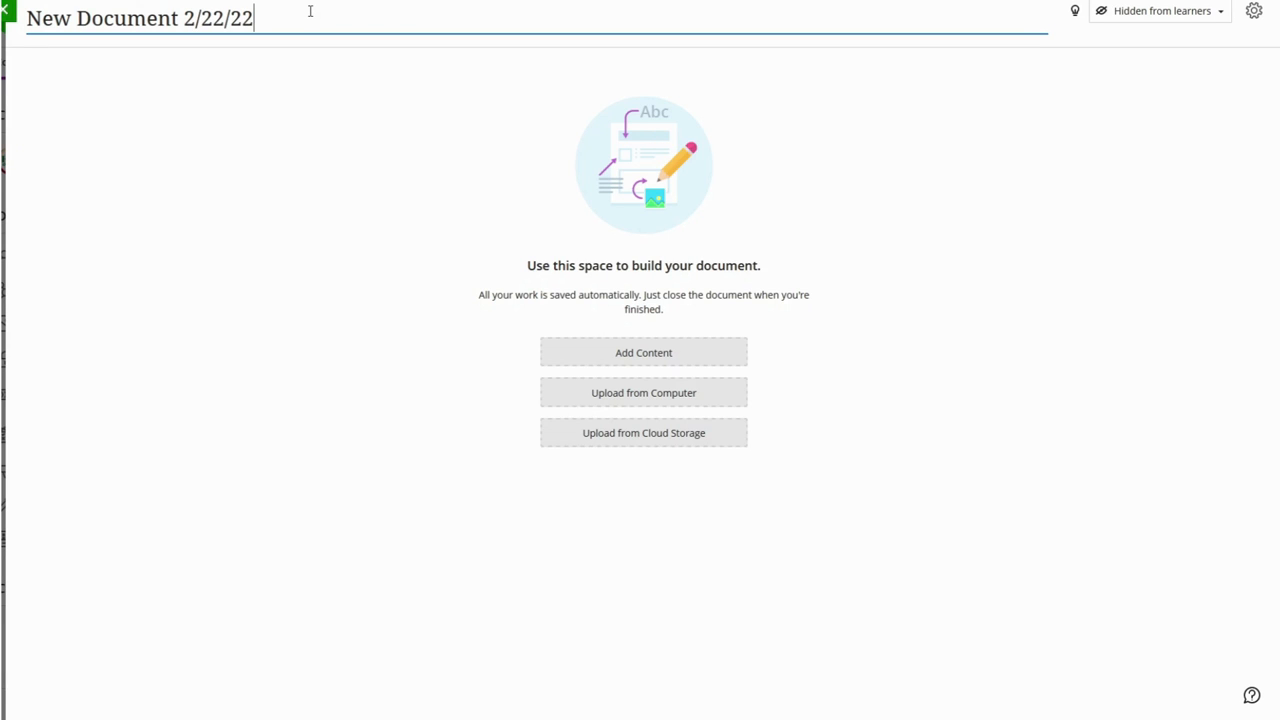
{"action": "mouse_move", "coordinate": [416, 356]}
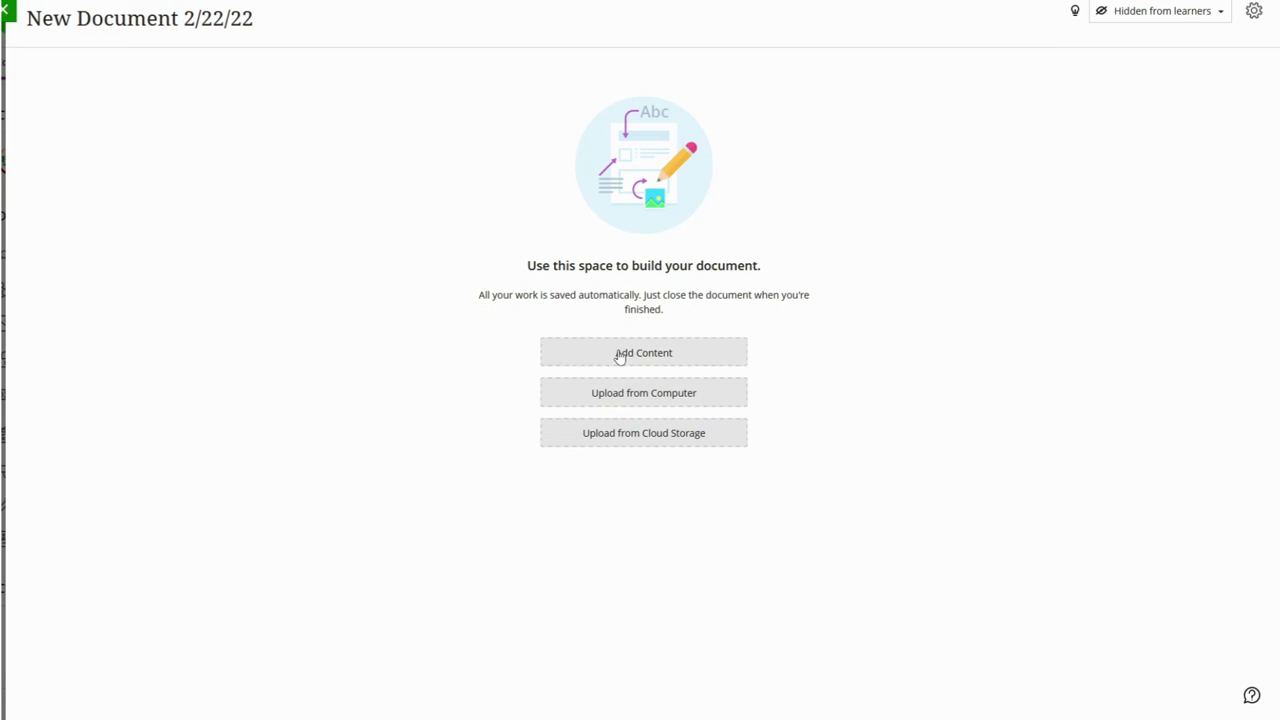
Step: Insert the 'How to Create Documents' banner image into the document content and select it
{"action": "left_click", "coordinate": [644, 352]}
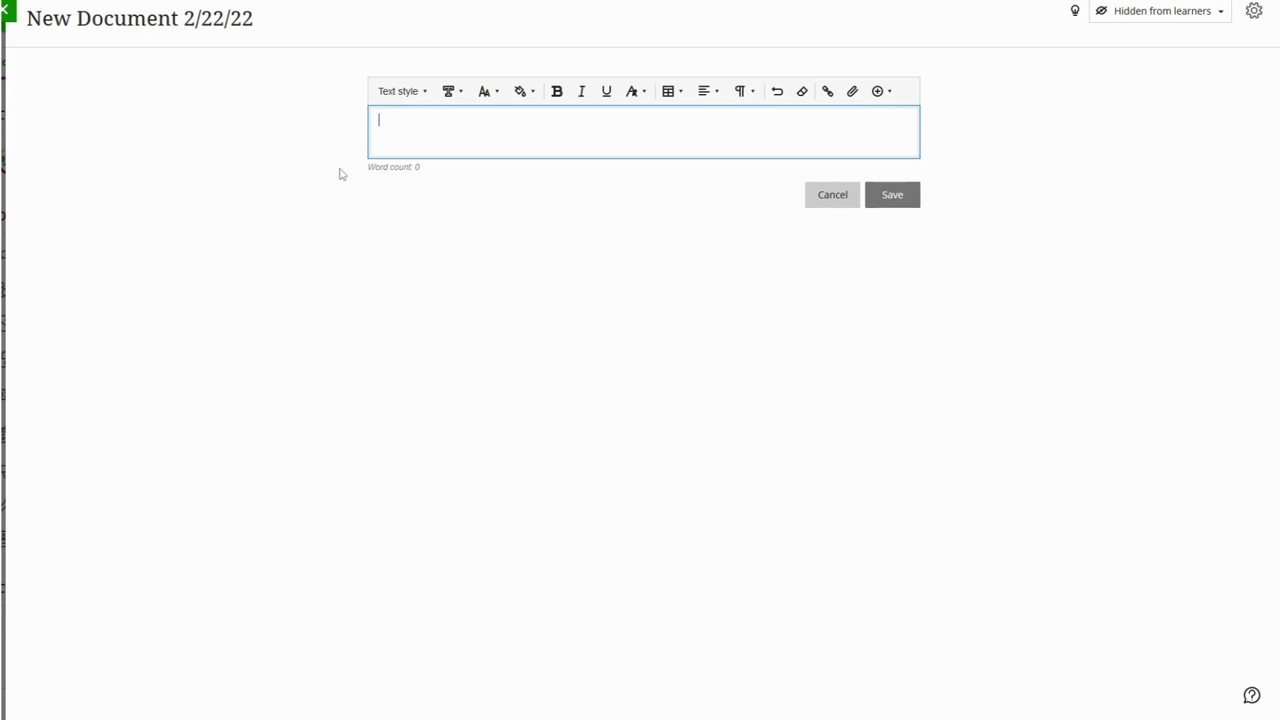
{"action": "left_click", "coordinate": [852, 92]}
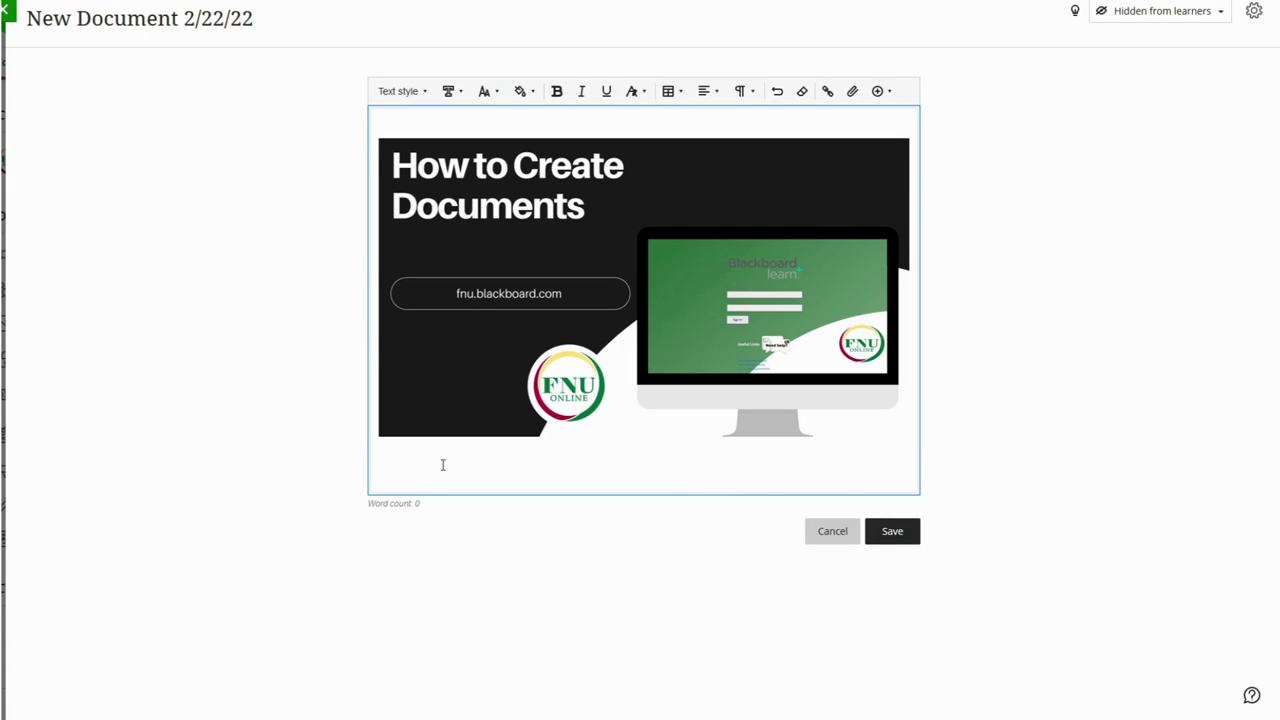
{"action": "left_click", "coordinate": [380, 120]}
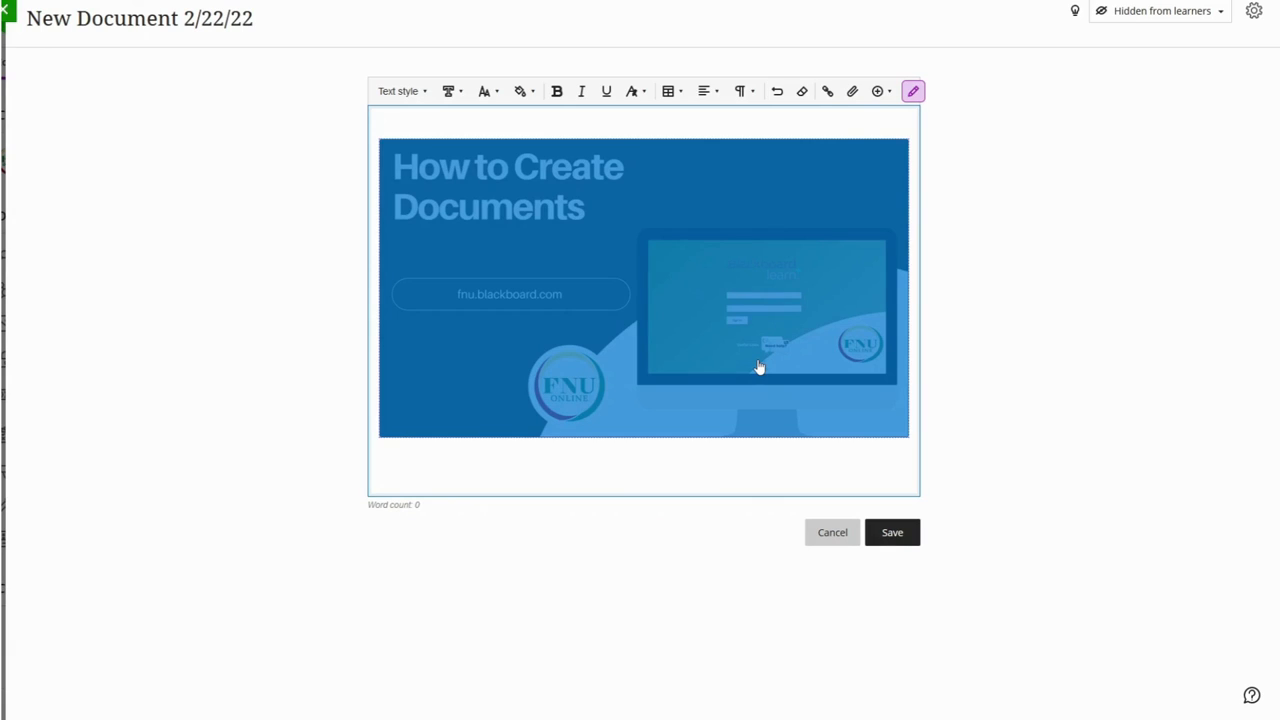
{"action": "mouse_move", "coordinate": [912, 92]}
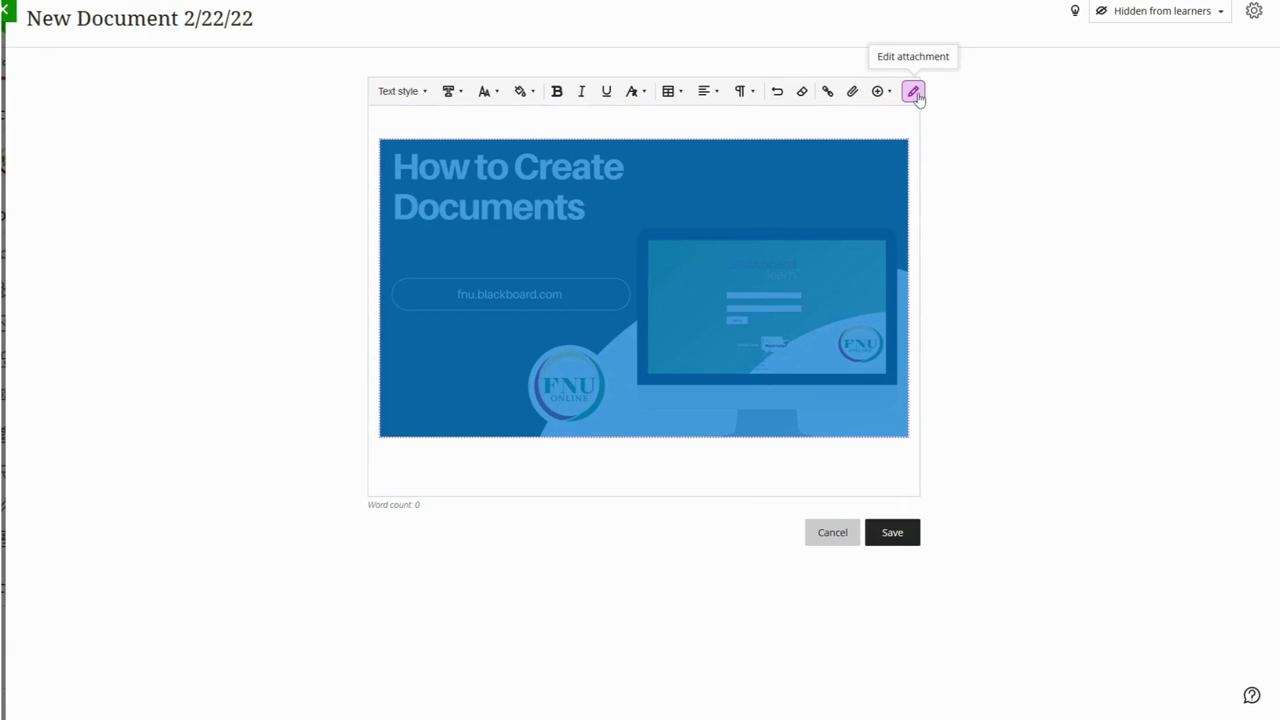
Step: Mark the image as decorative with inline display in its file attributes and save
{"action": "left_click", "coordinate": [912, 92]}
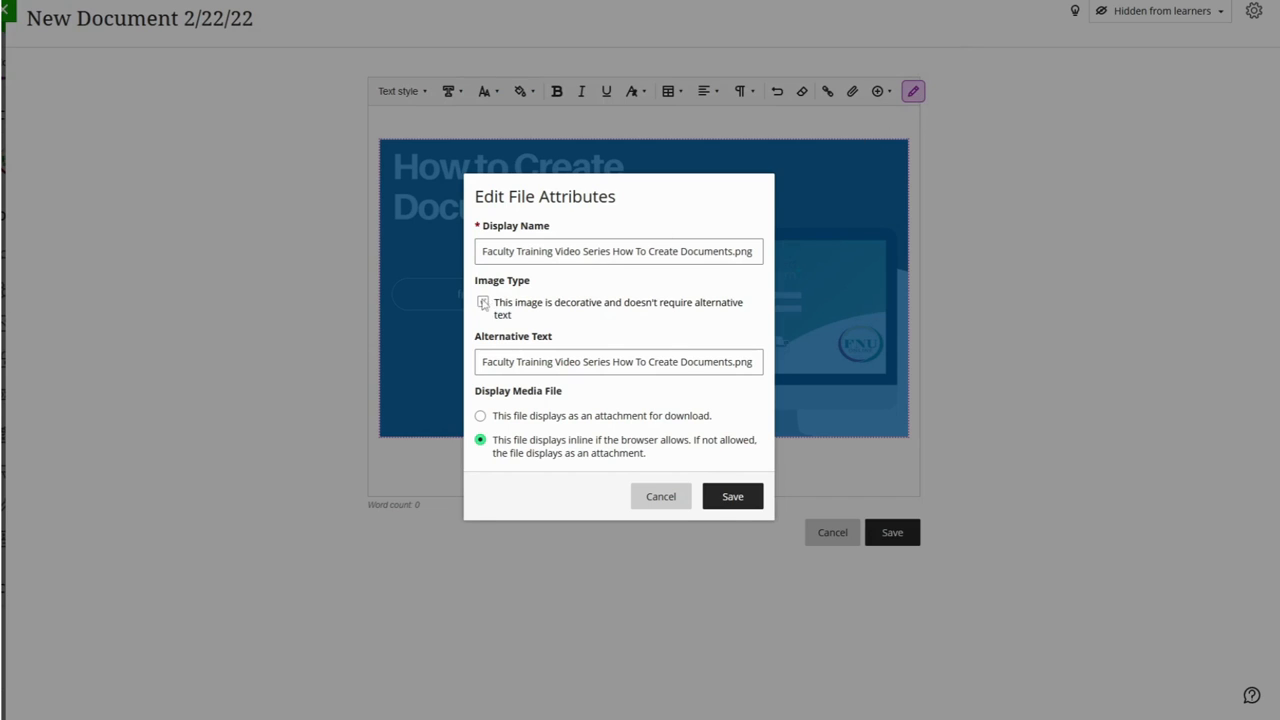
{"action": "left_click", "coordinate": [484, 302]}
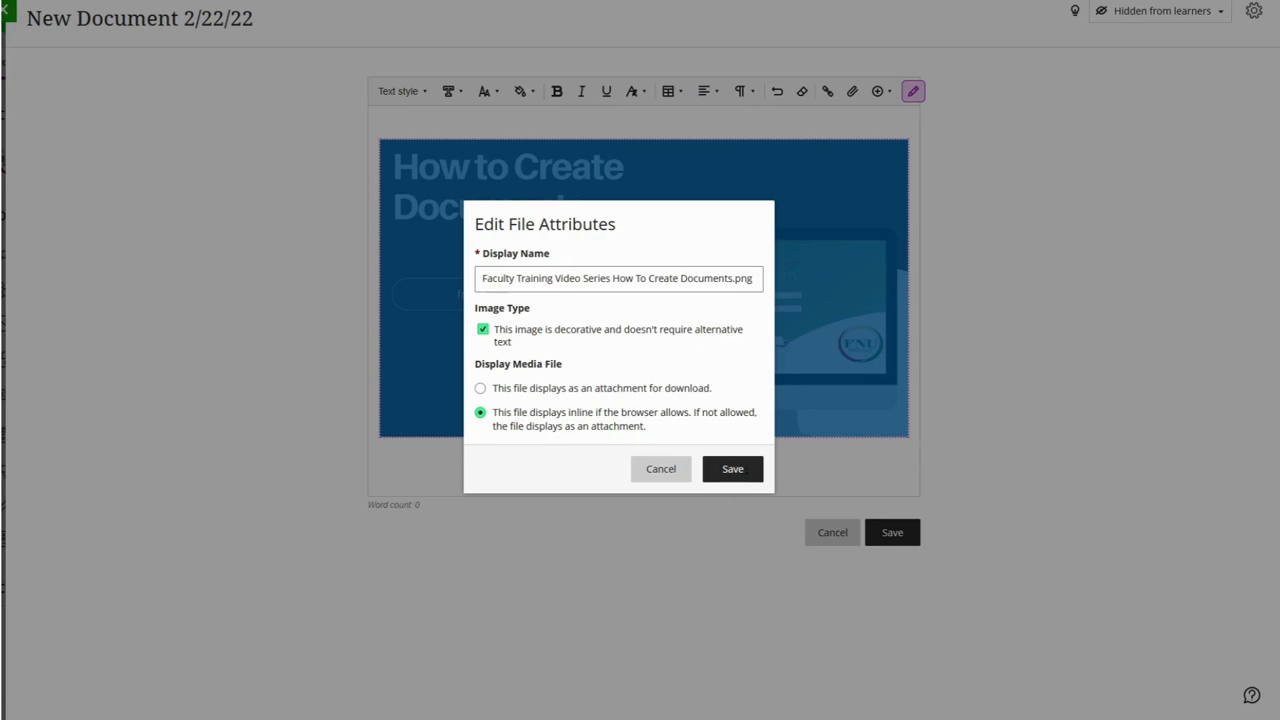
{"action": "left_click", "coordinate": [732, 468]}
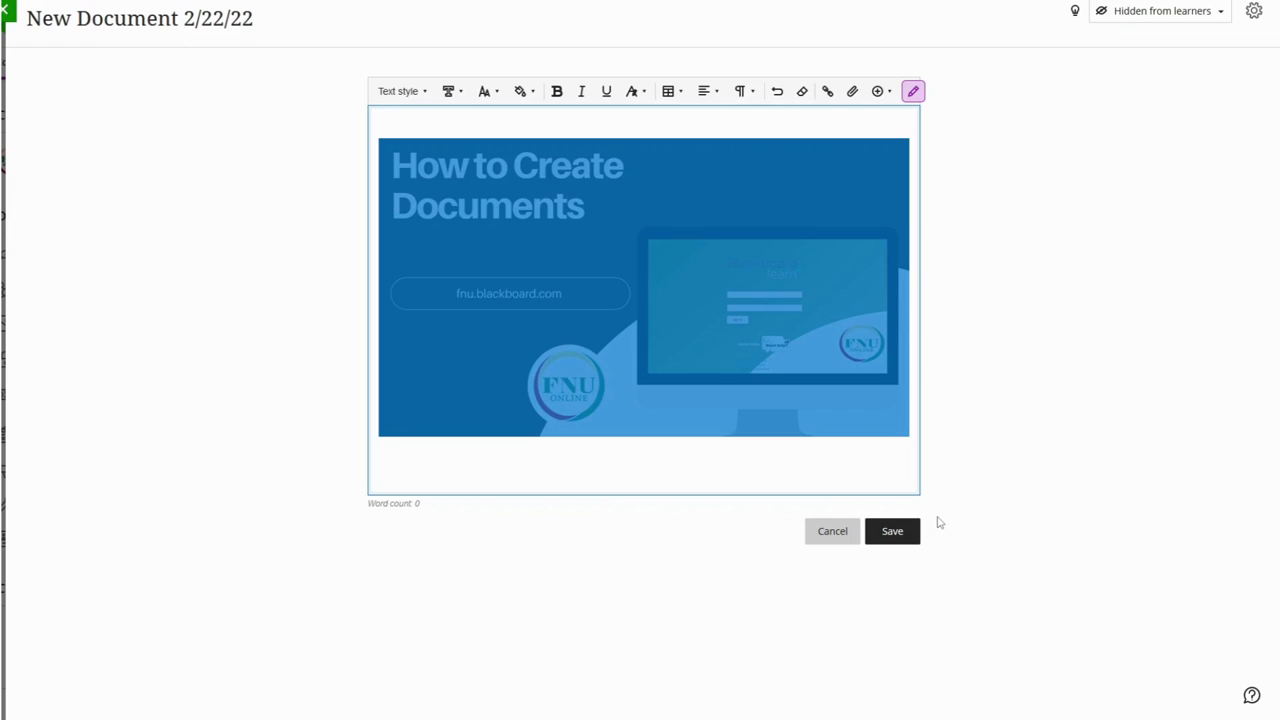
Step: Save the document content with the banner image and bring up the document settings
{"action": "left_click", "coordinate": [892, 532]}
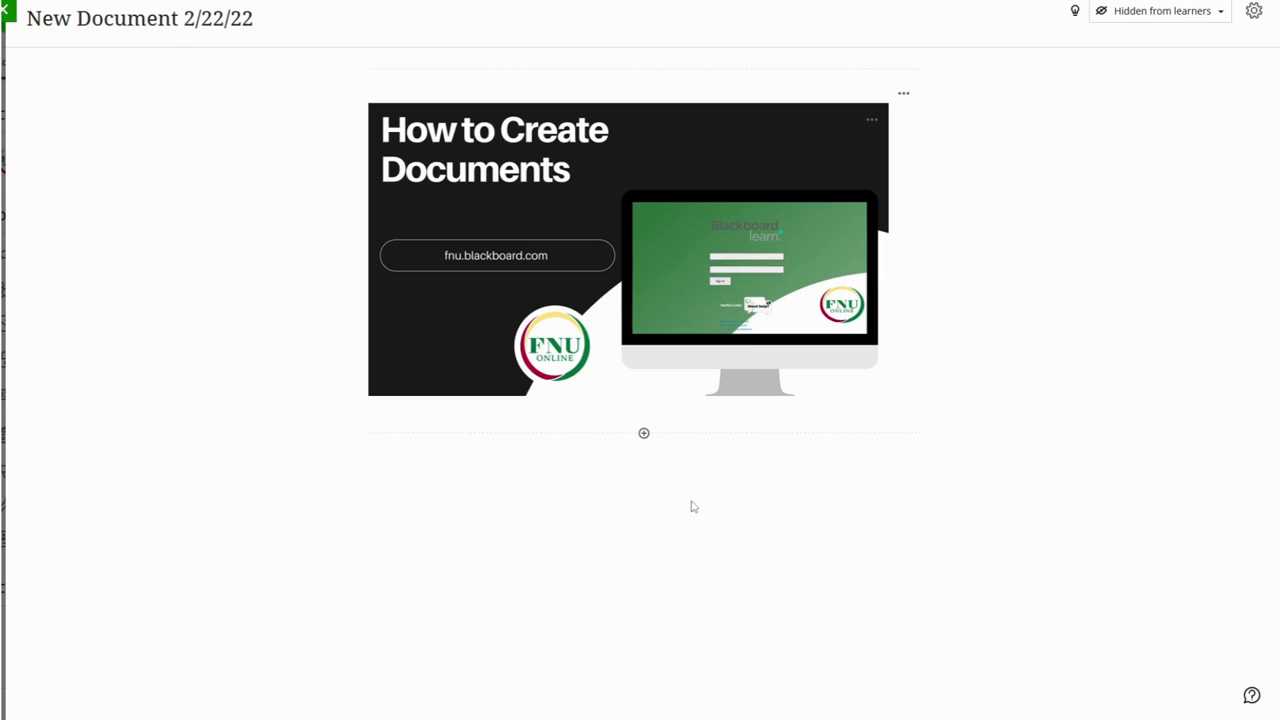
{"action": "left_click", "coordinate": [644, 432]}
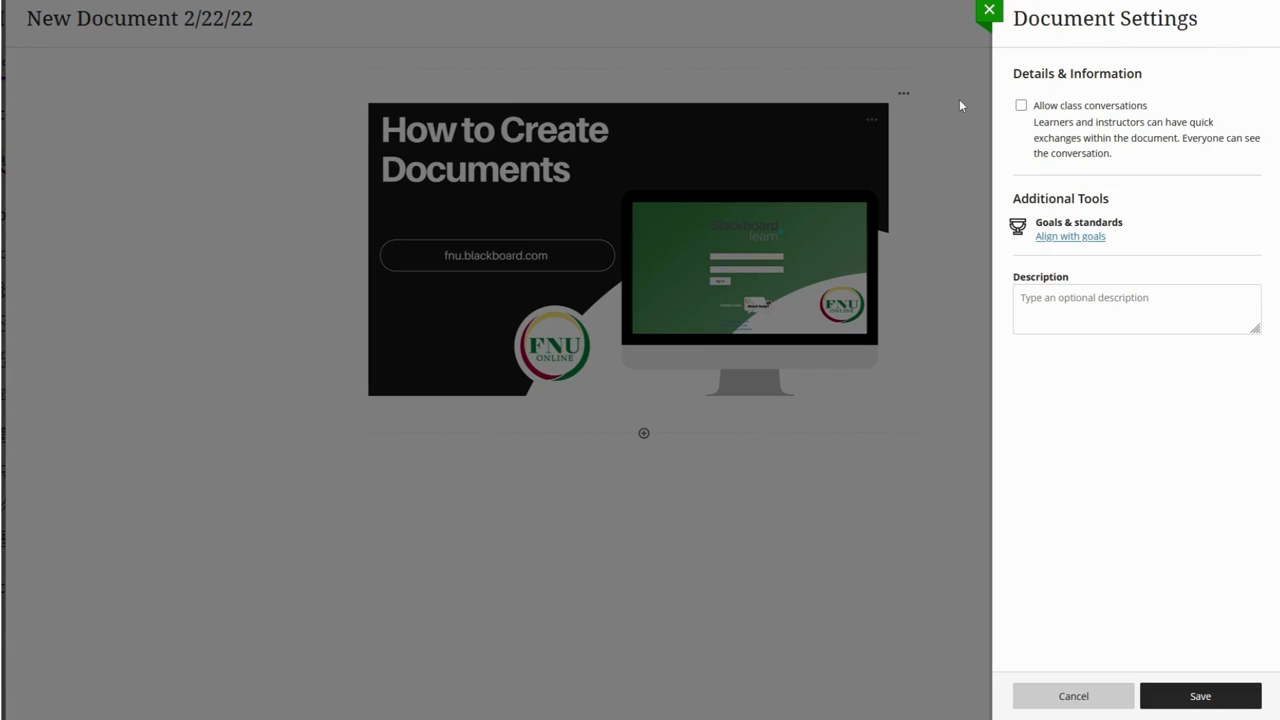
{"action": "mouse_move", "coordinate": [996, 110]}
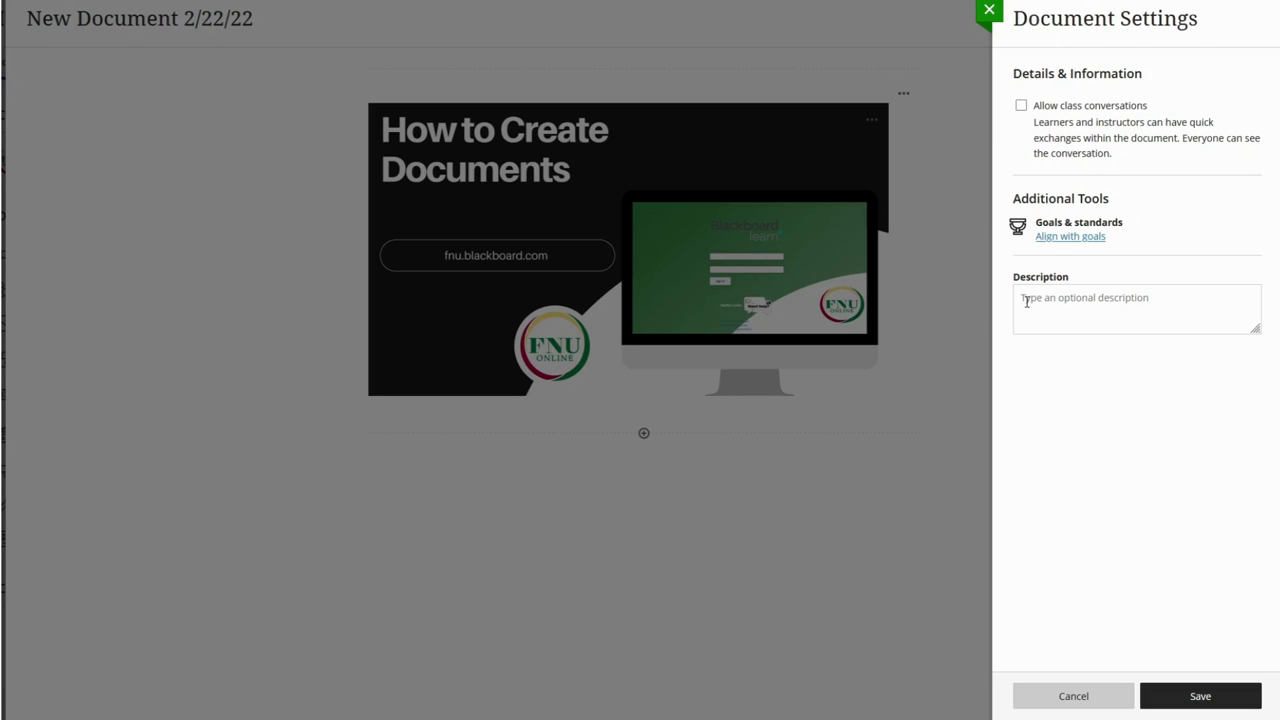
{"action": "mouse_move", "coordinate": [1016, 238]}
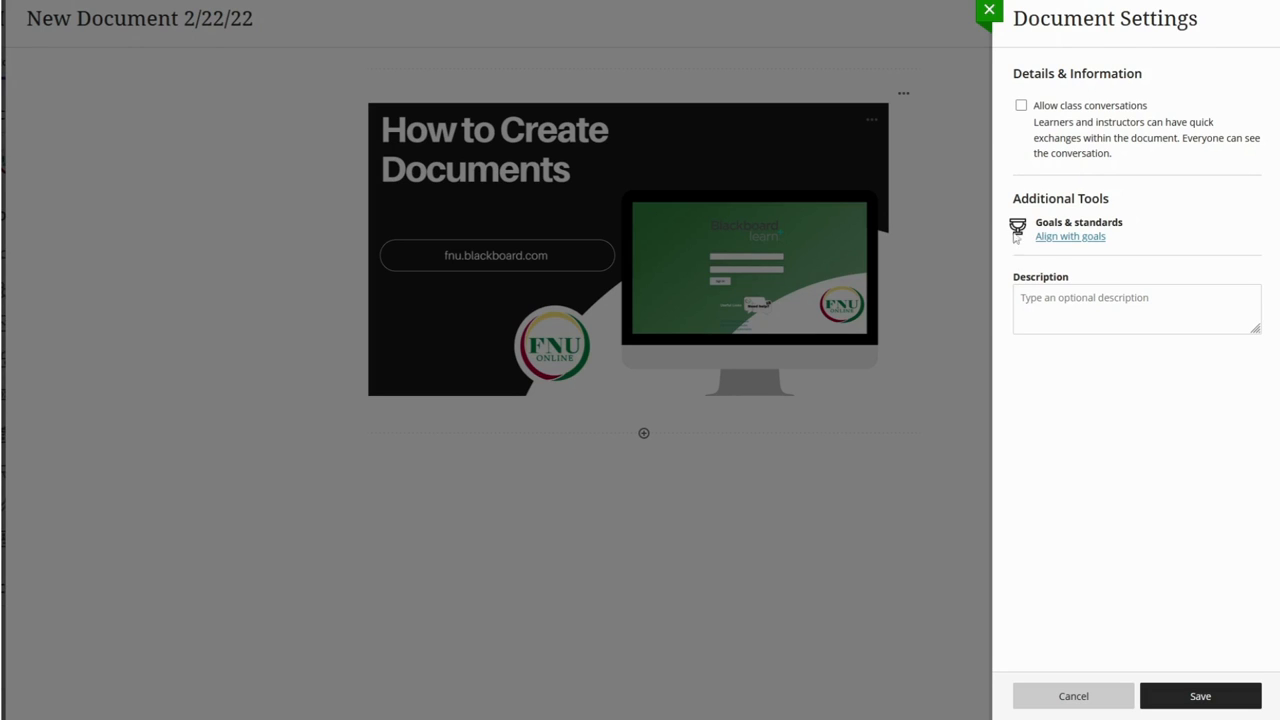
Step: Close the settings panel unchanged and list the visibility choices under 'Hidden from learners'
{"action": "left_click", "coordinate": [1020, 104]}
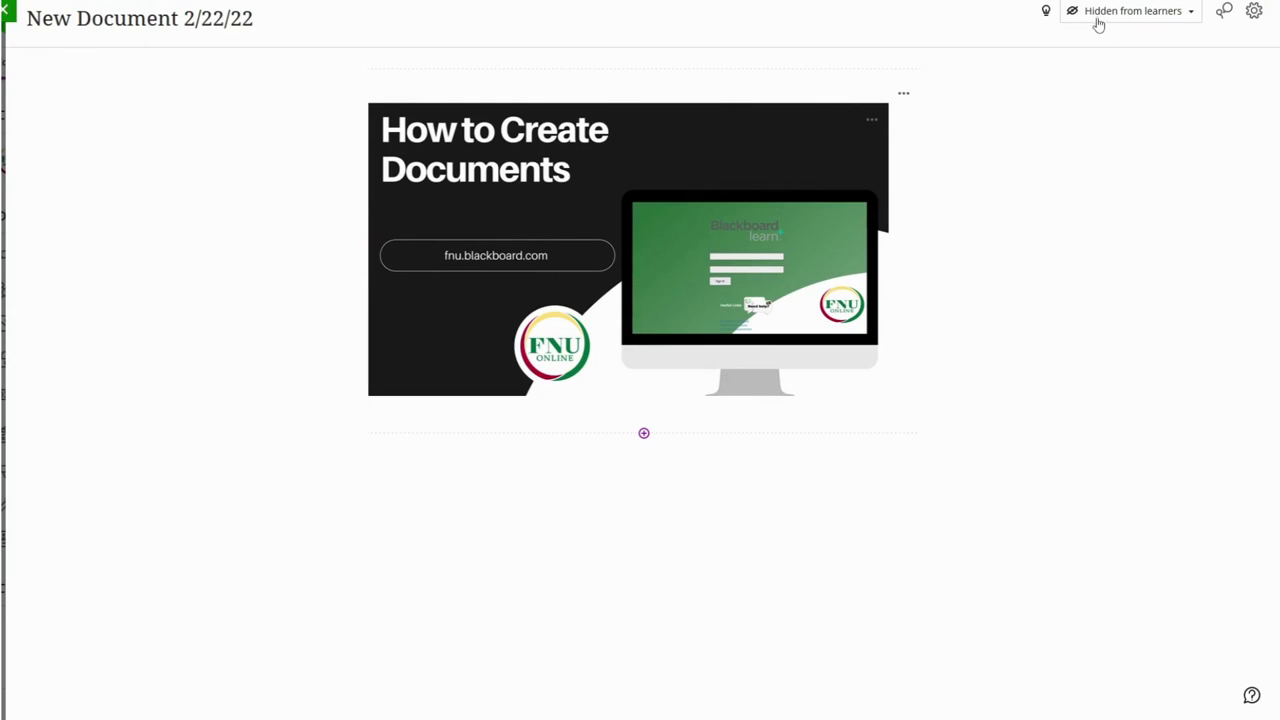
{"action": "left_click", "coordinate": [1130, 12]}
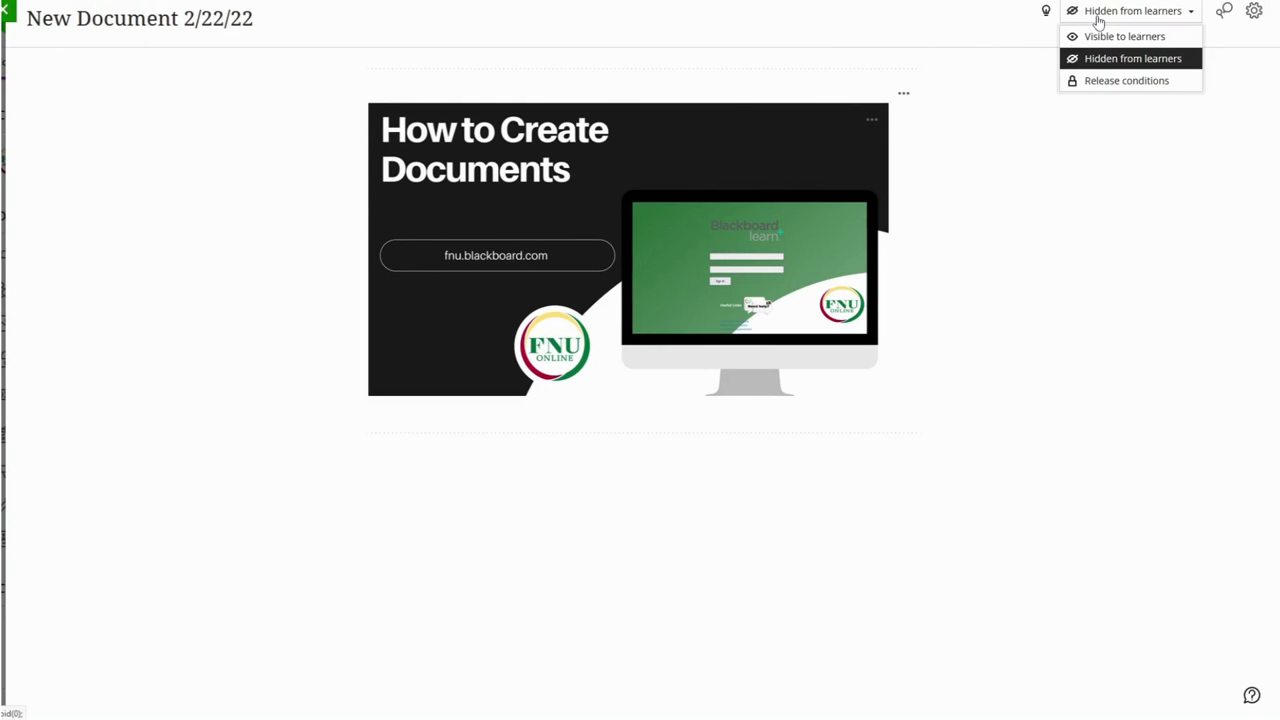